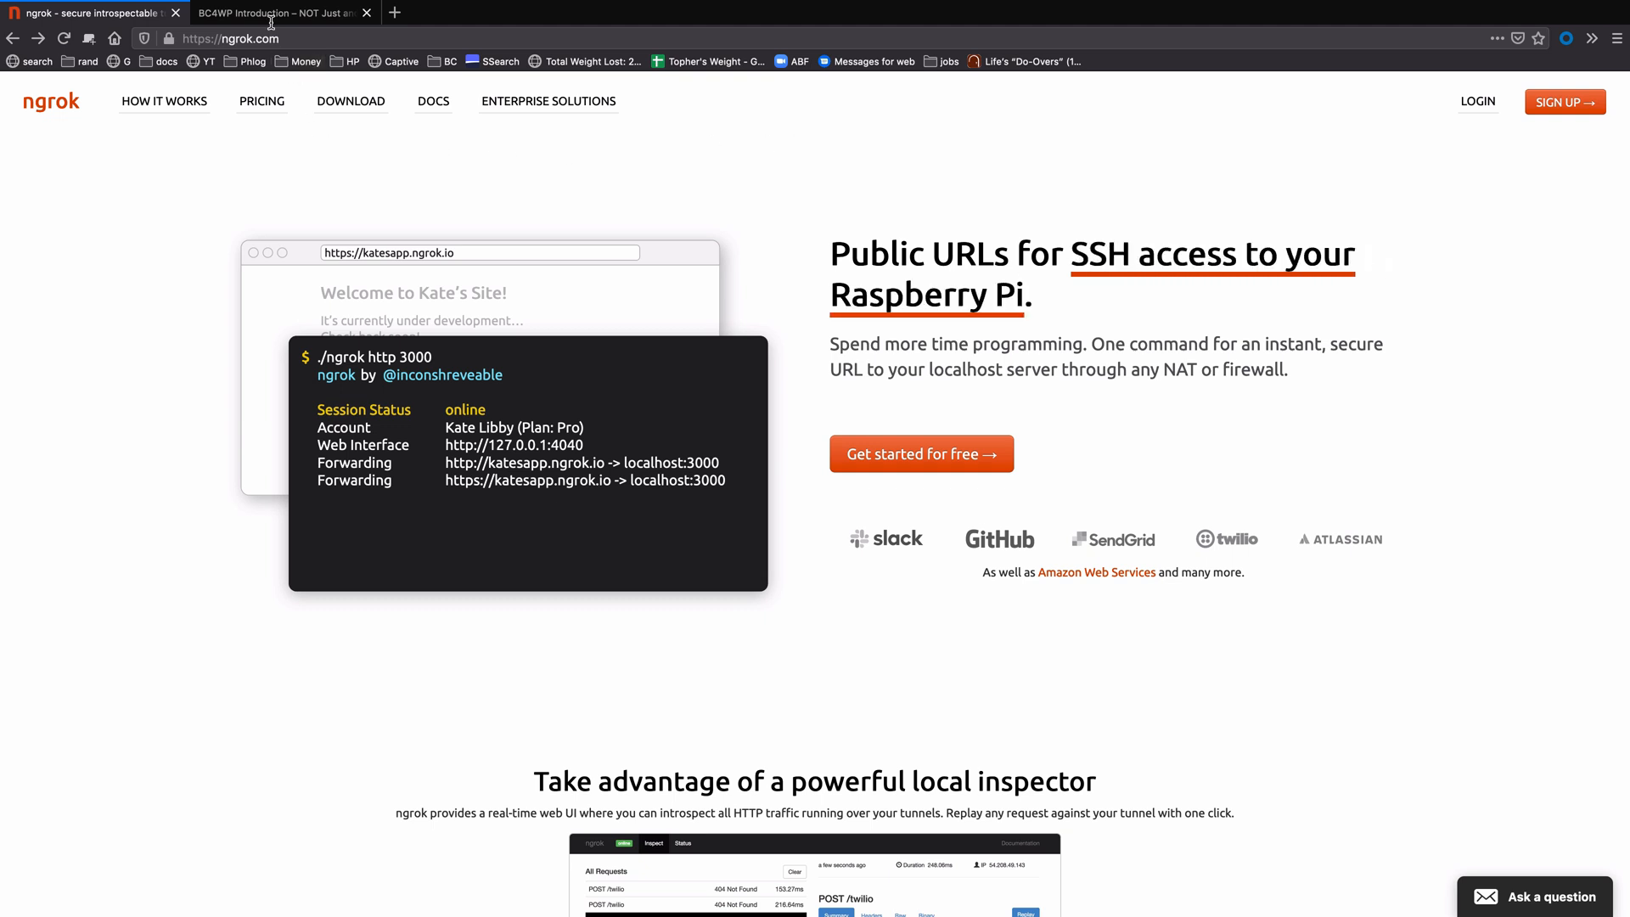
mouse_move(263, 20)
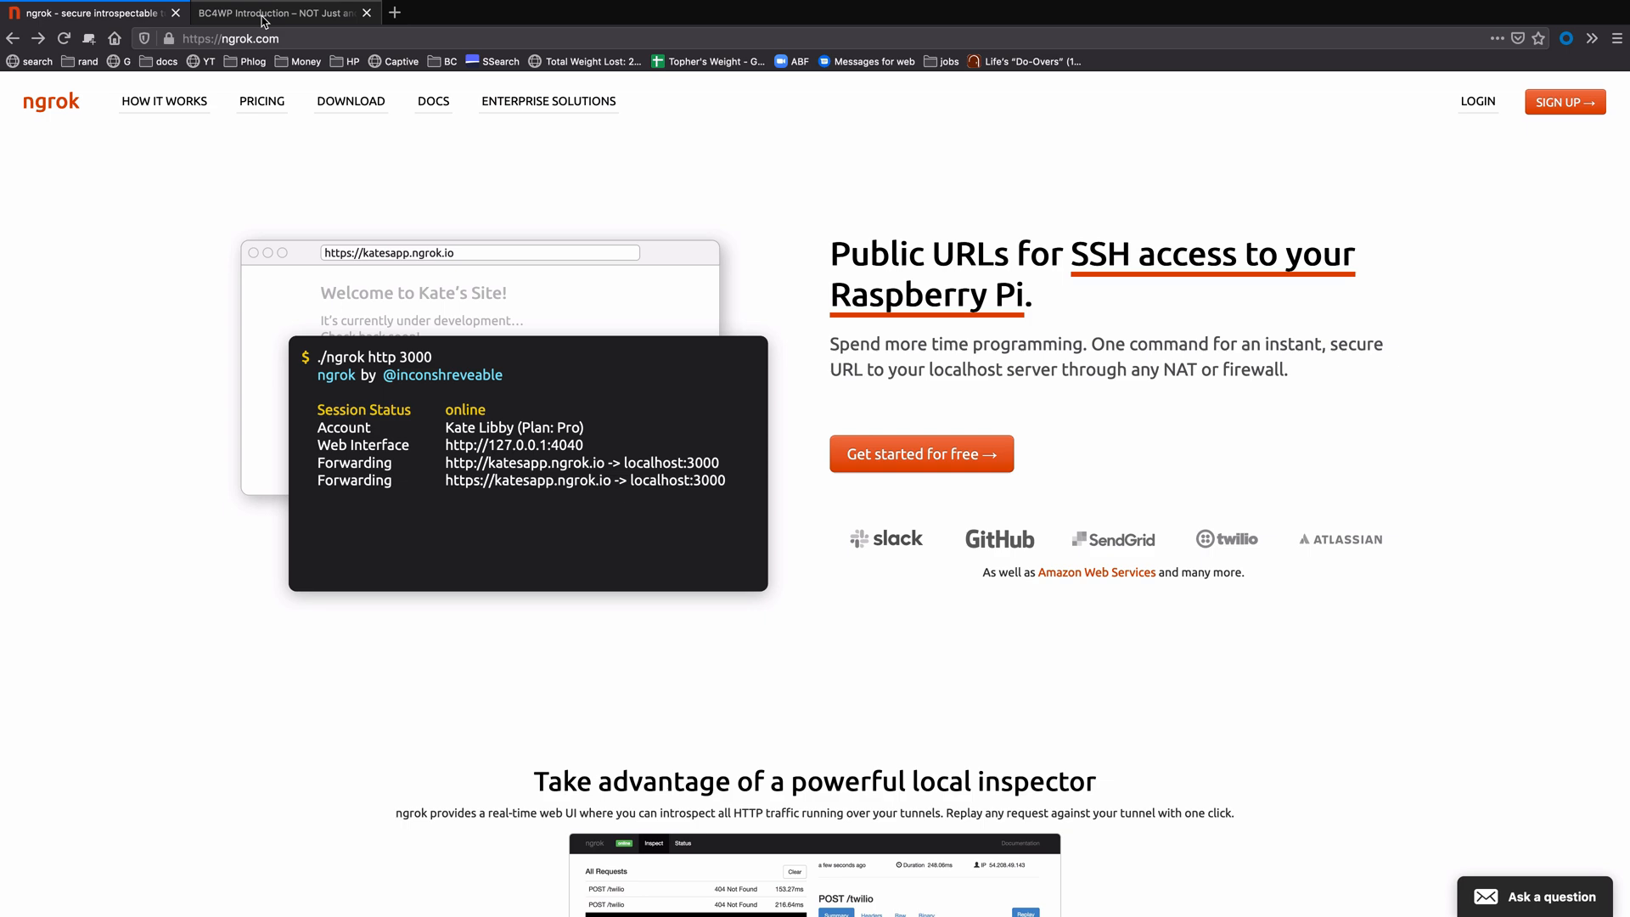
Step: Switch Firefox to the local BC4WP Introduction site at bc4wpintro1.local
click(272, 14)
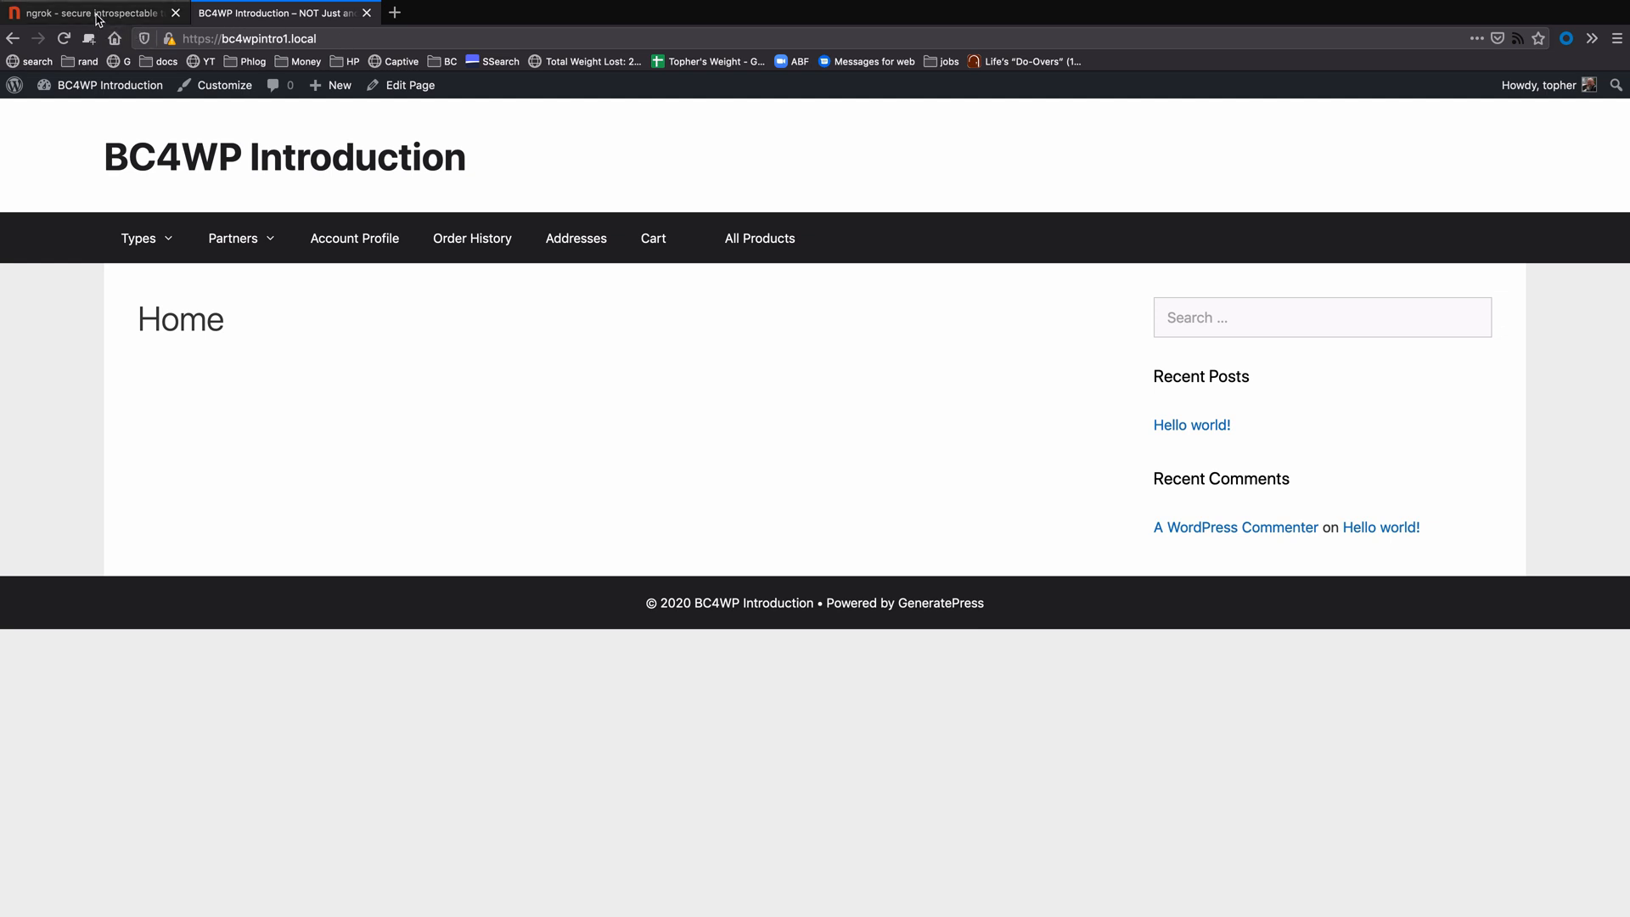
click(85, 13)
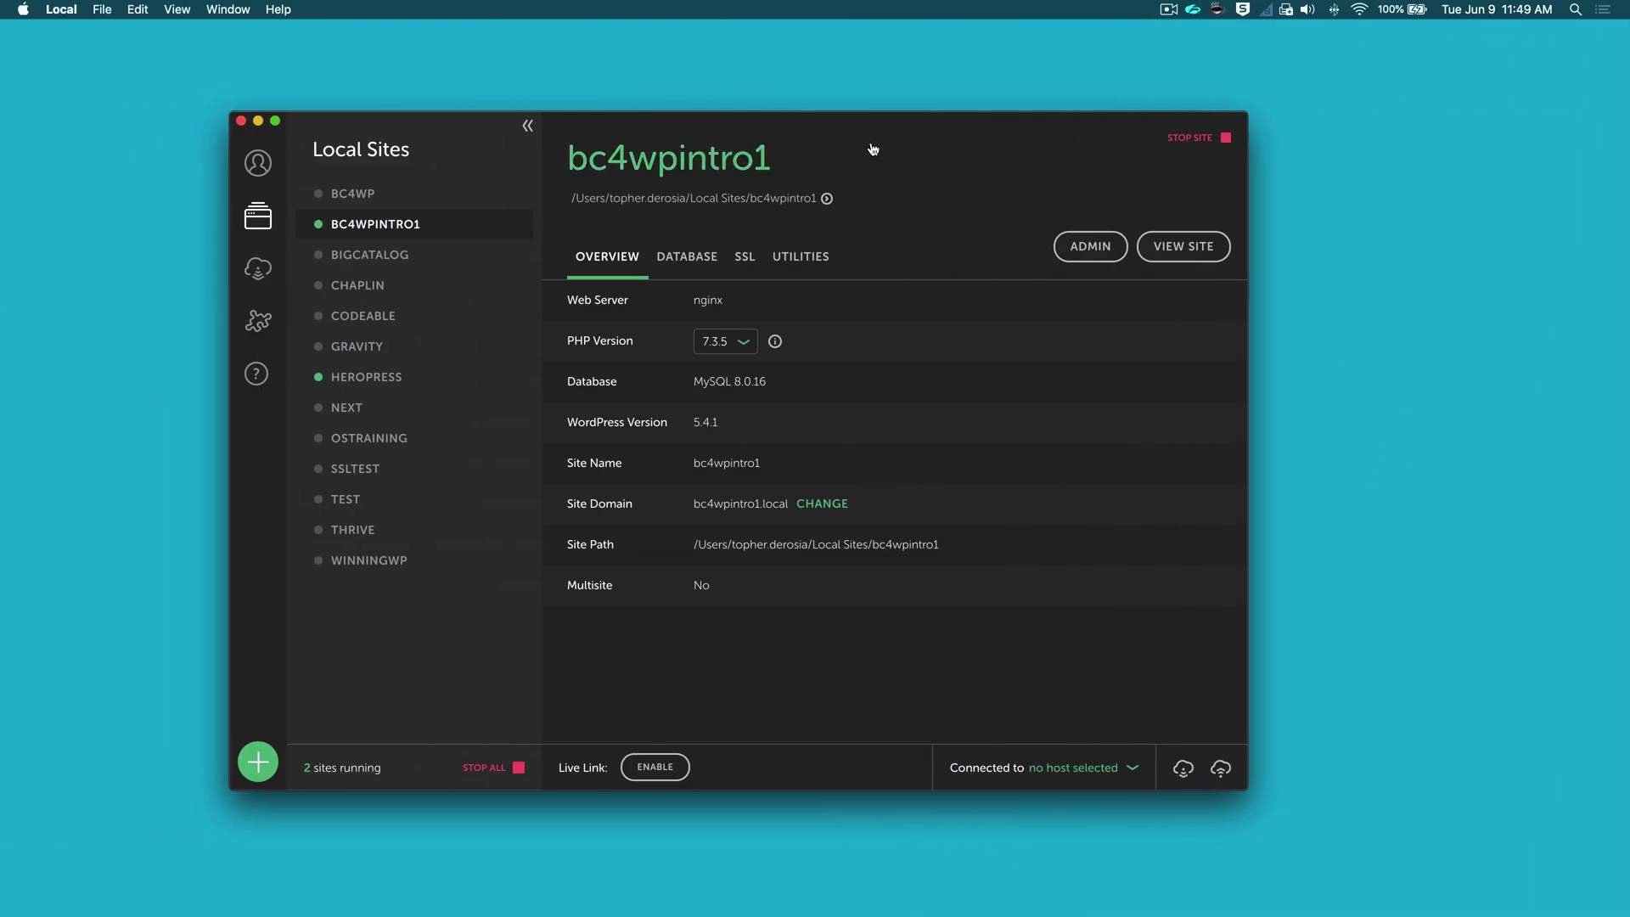
mouse_move(869, 329)
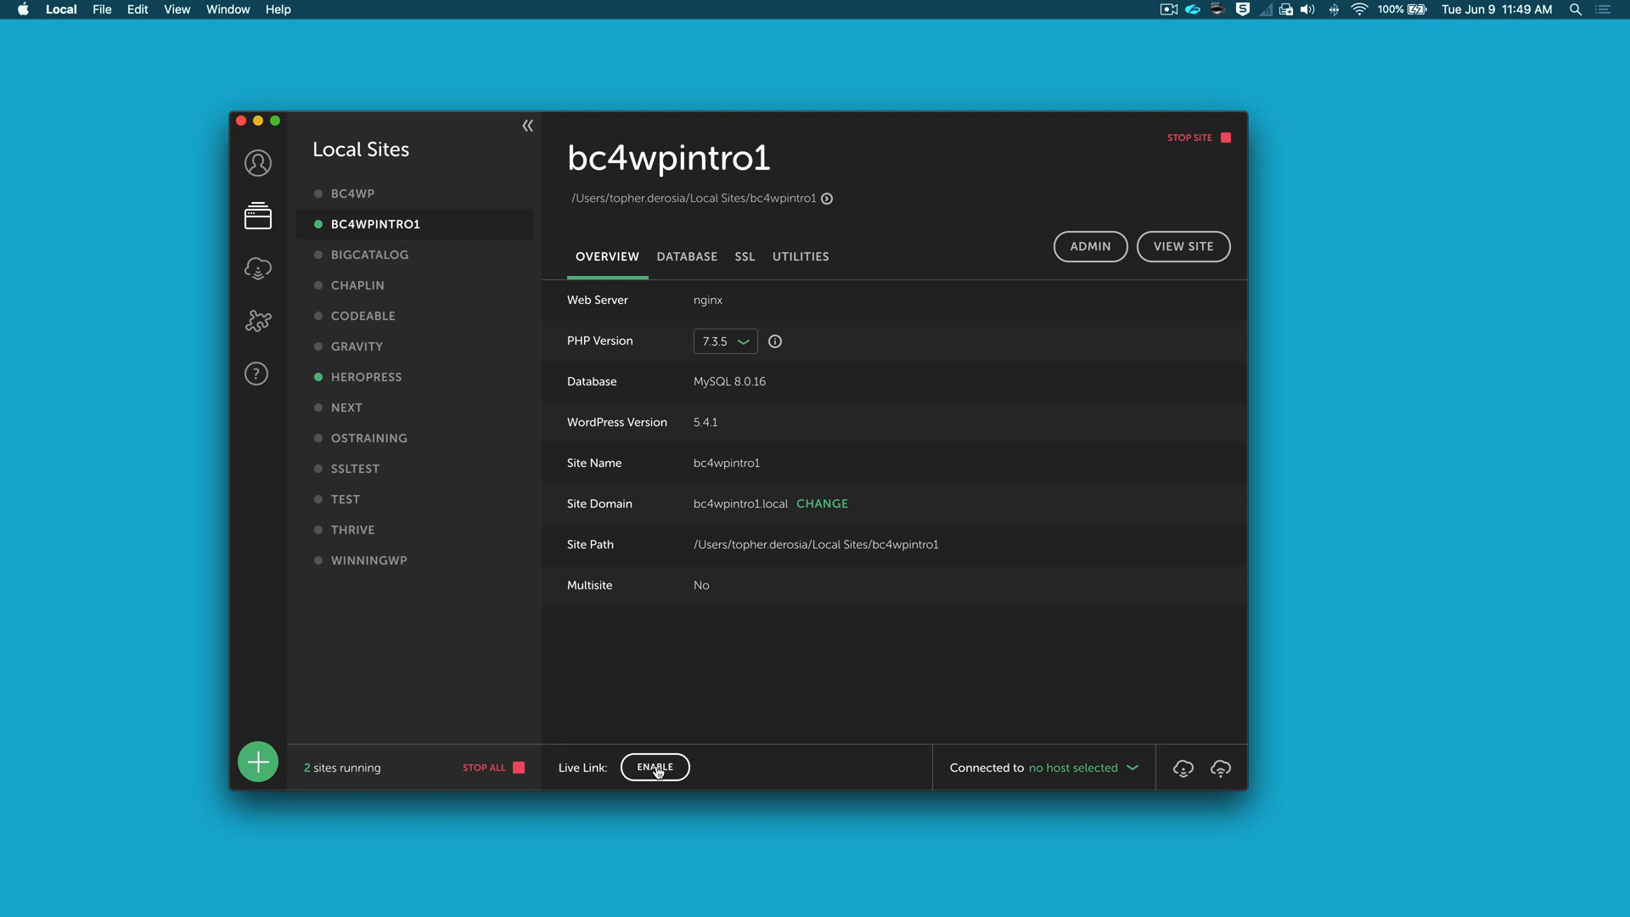
Step: Enable the Live Link for bc4wpintro1 to get a public ngrok.io address
click(656, 766)
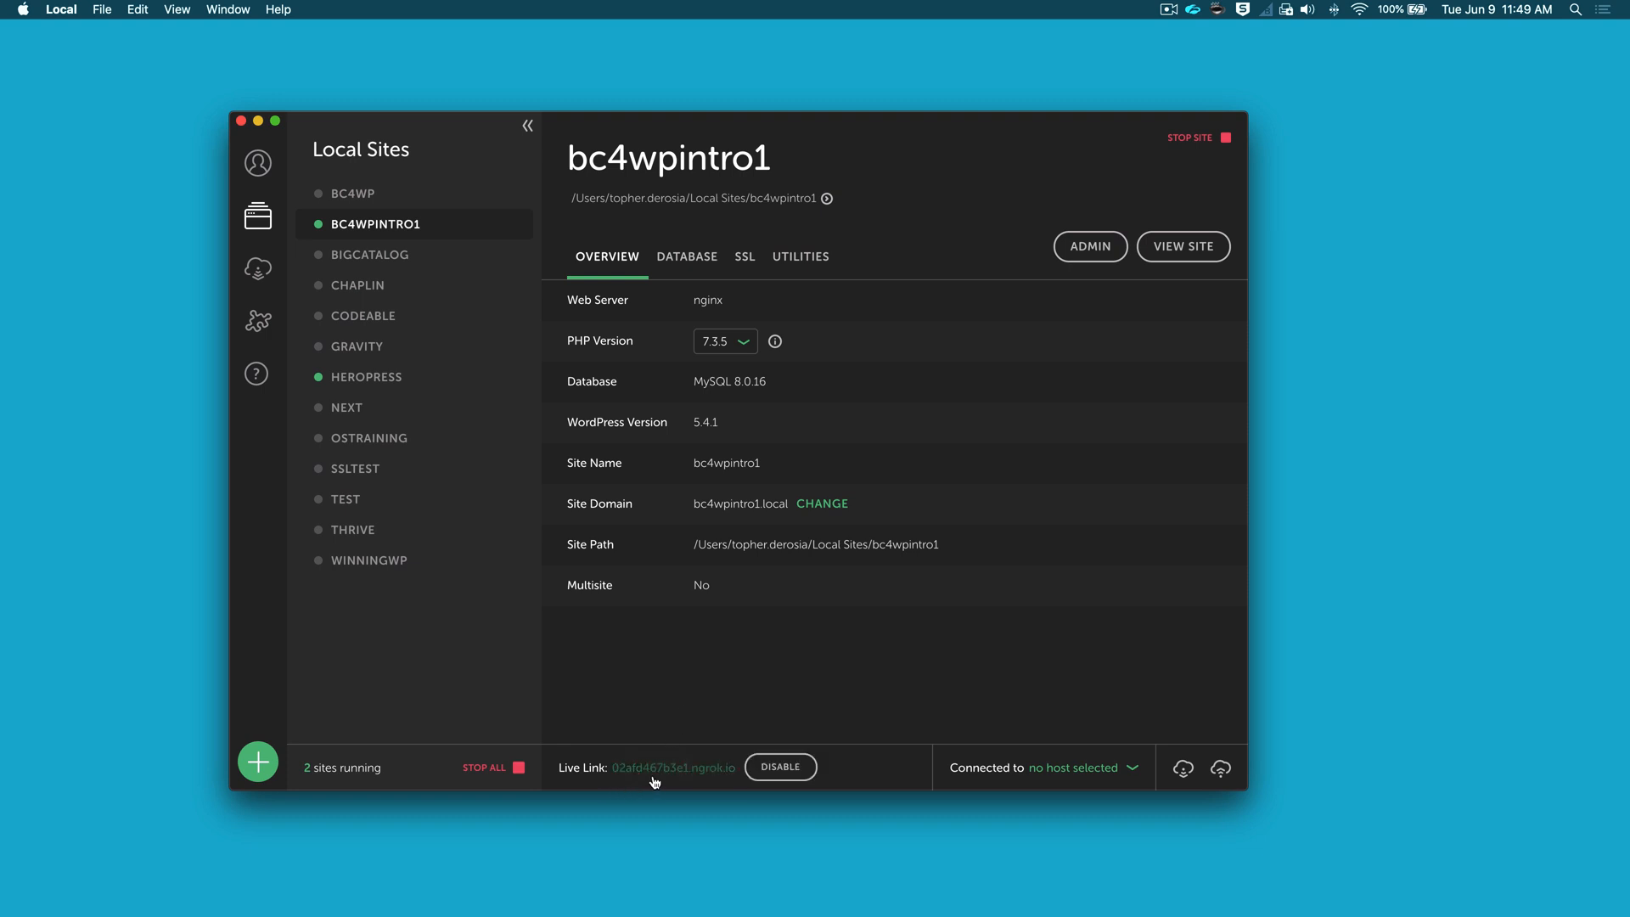
mouse_move(668, 774)
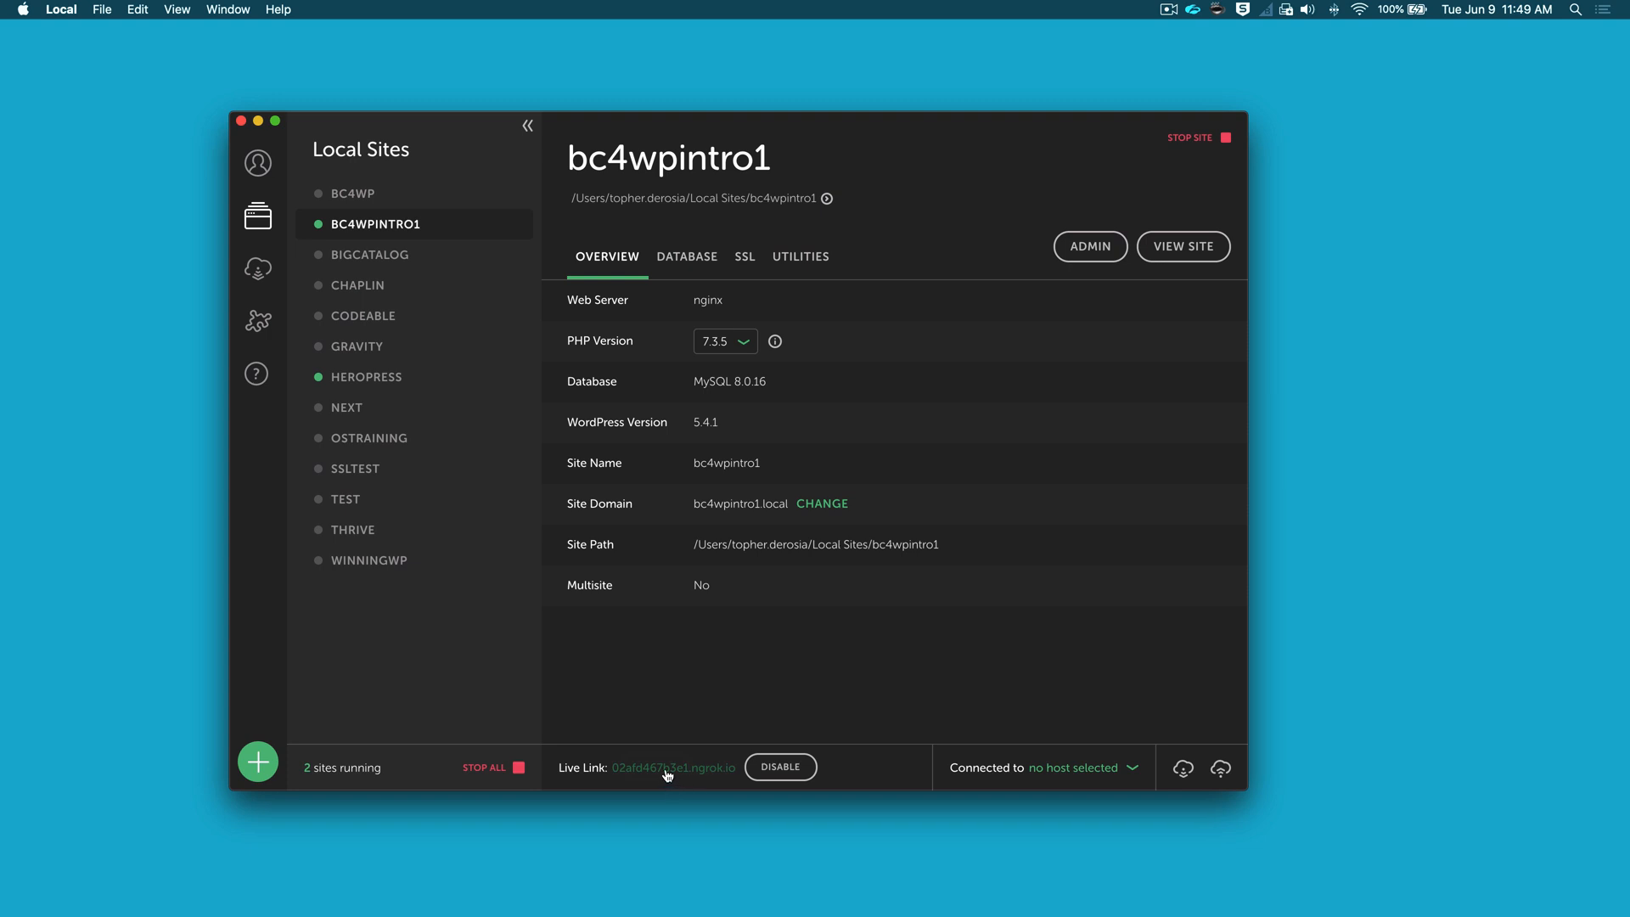
Step: View bc4wpintro1 through its public ngrok.io address, then return to the local copy
click(672, 767)
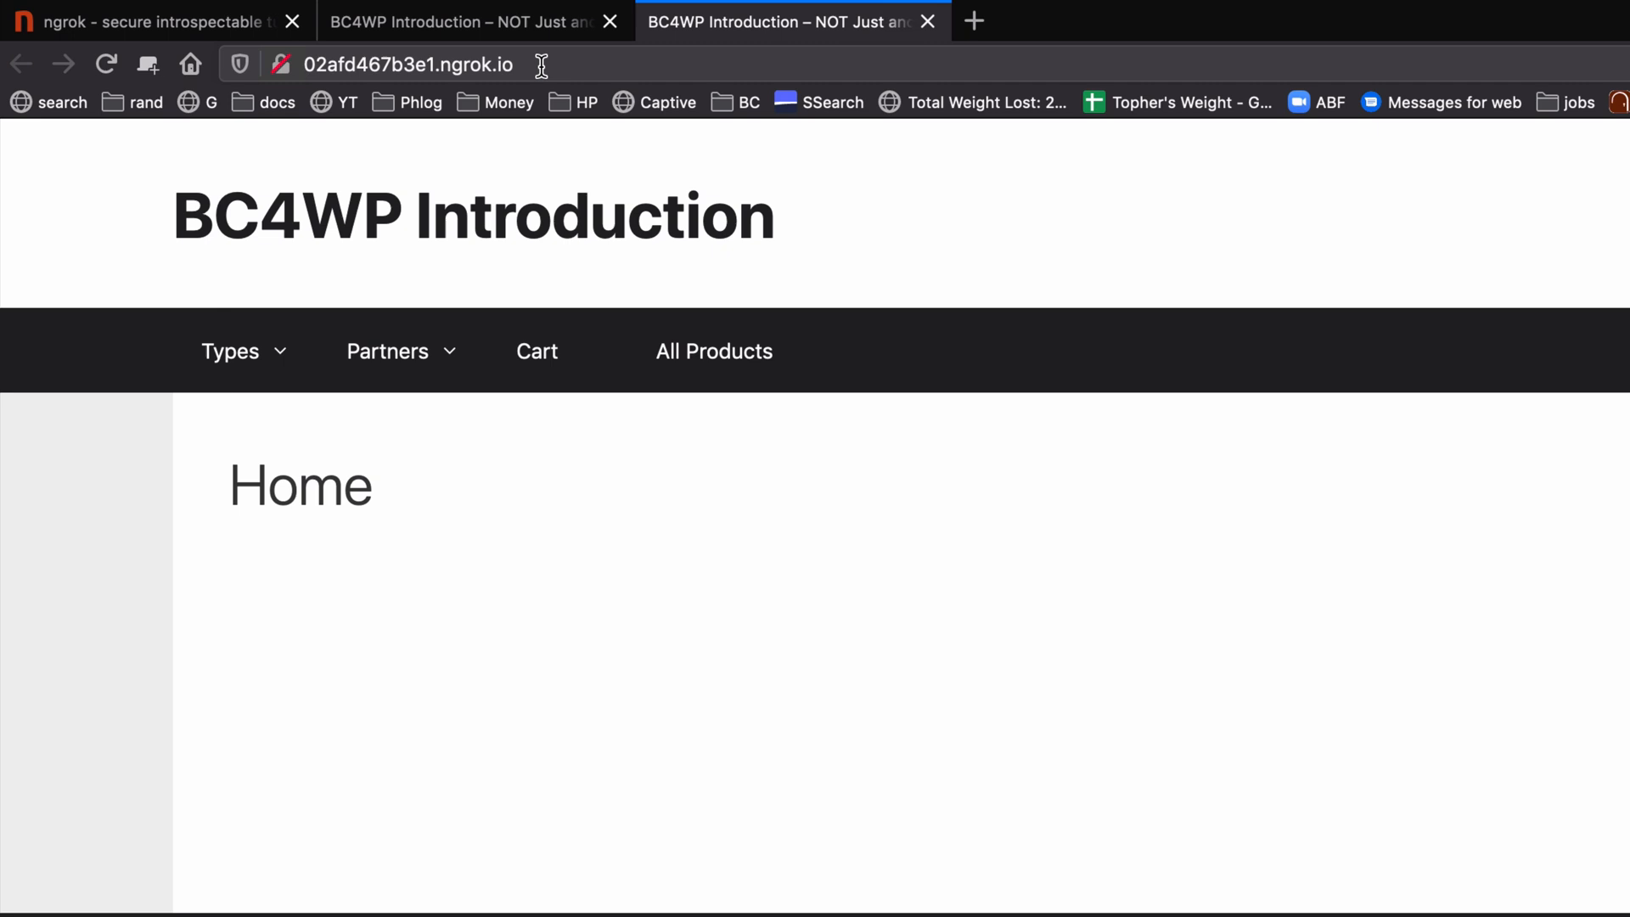
click(469, 22)
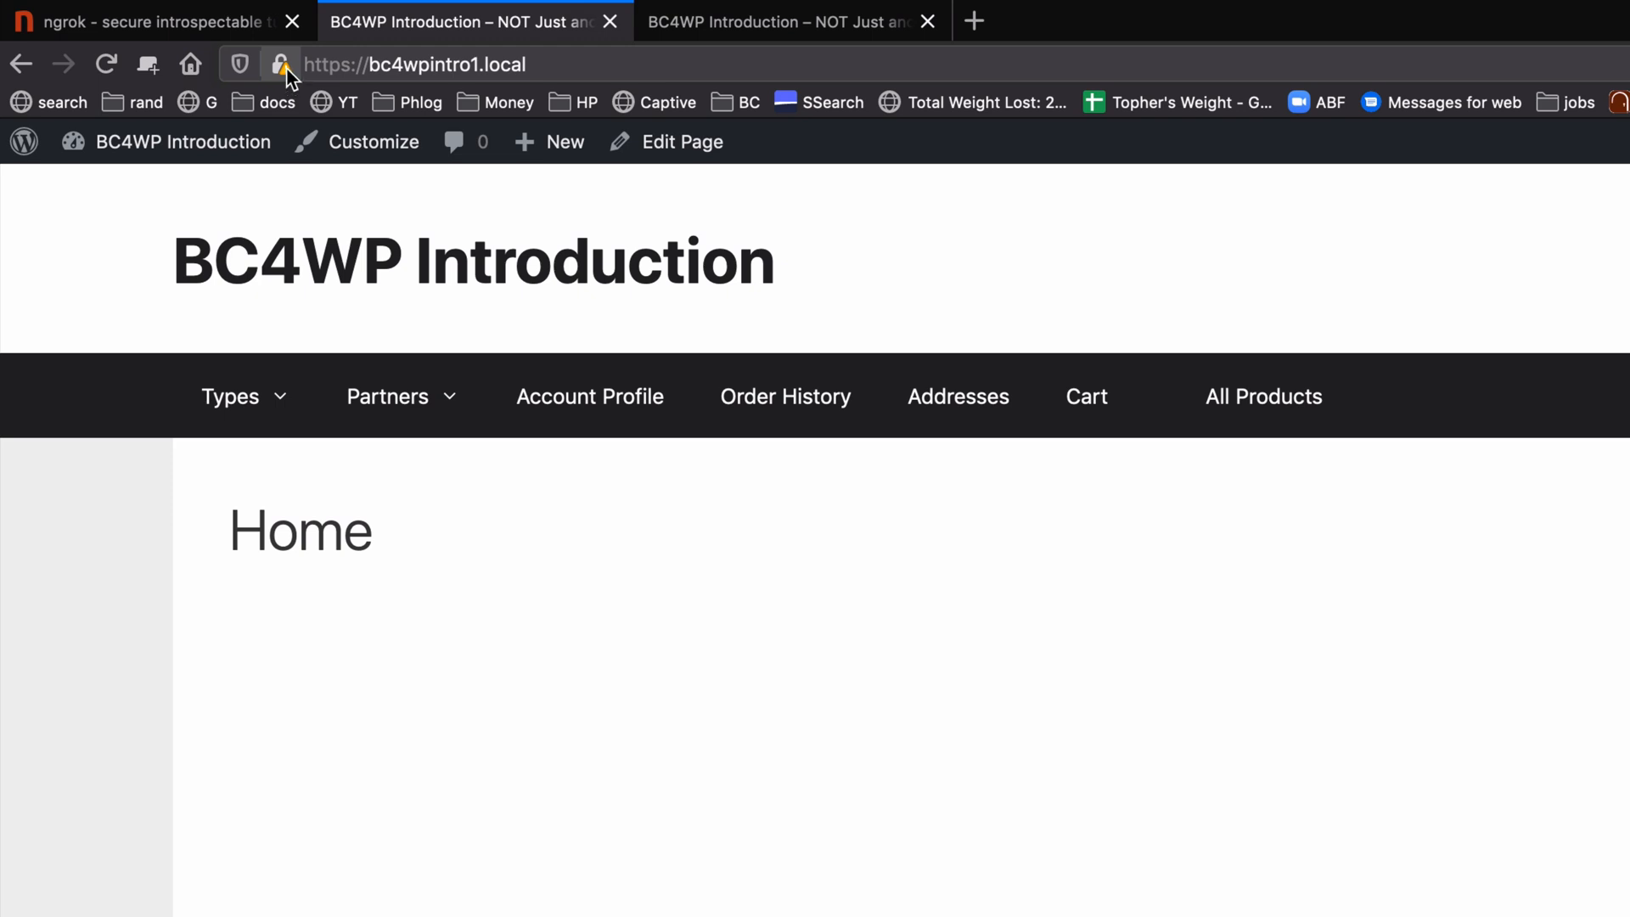
Step: Revisit the ngrok.io copy of the site, then return to the ngrok homepage
click(771, 23)
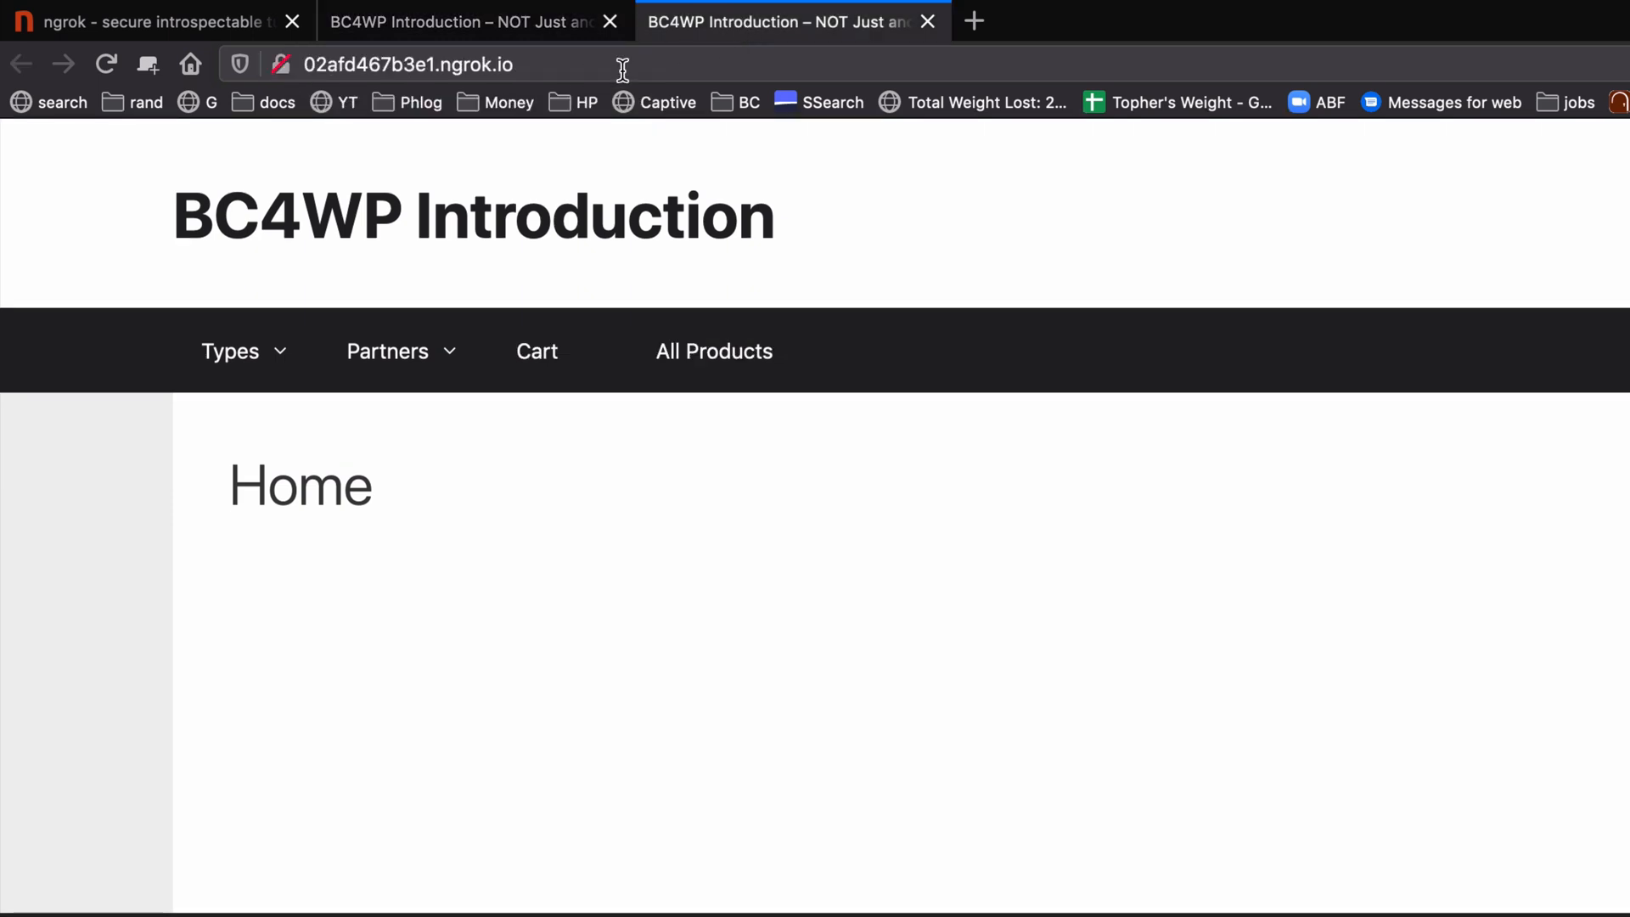
mouse_move(533, 65)
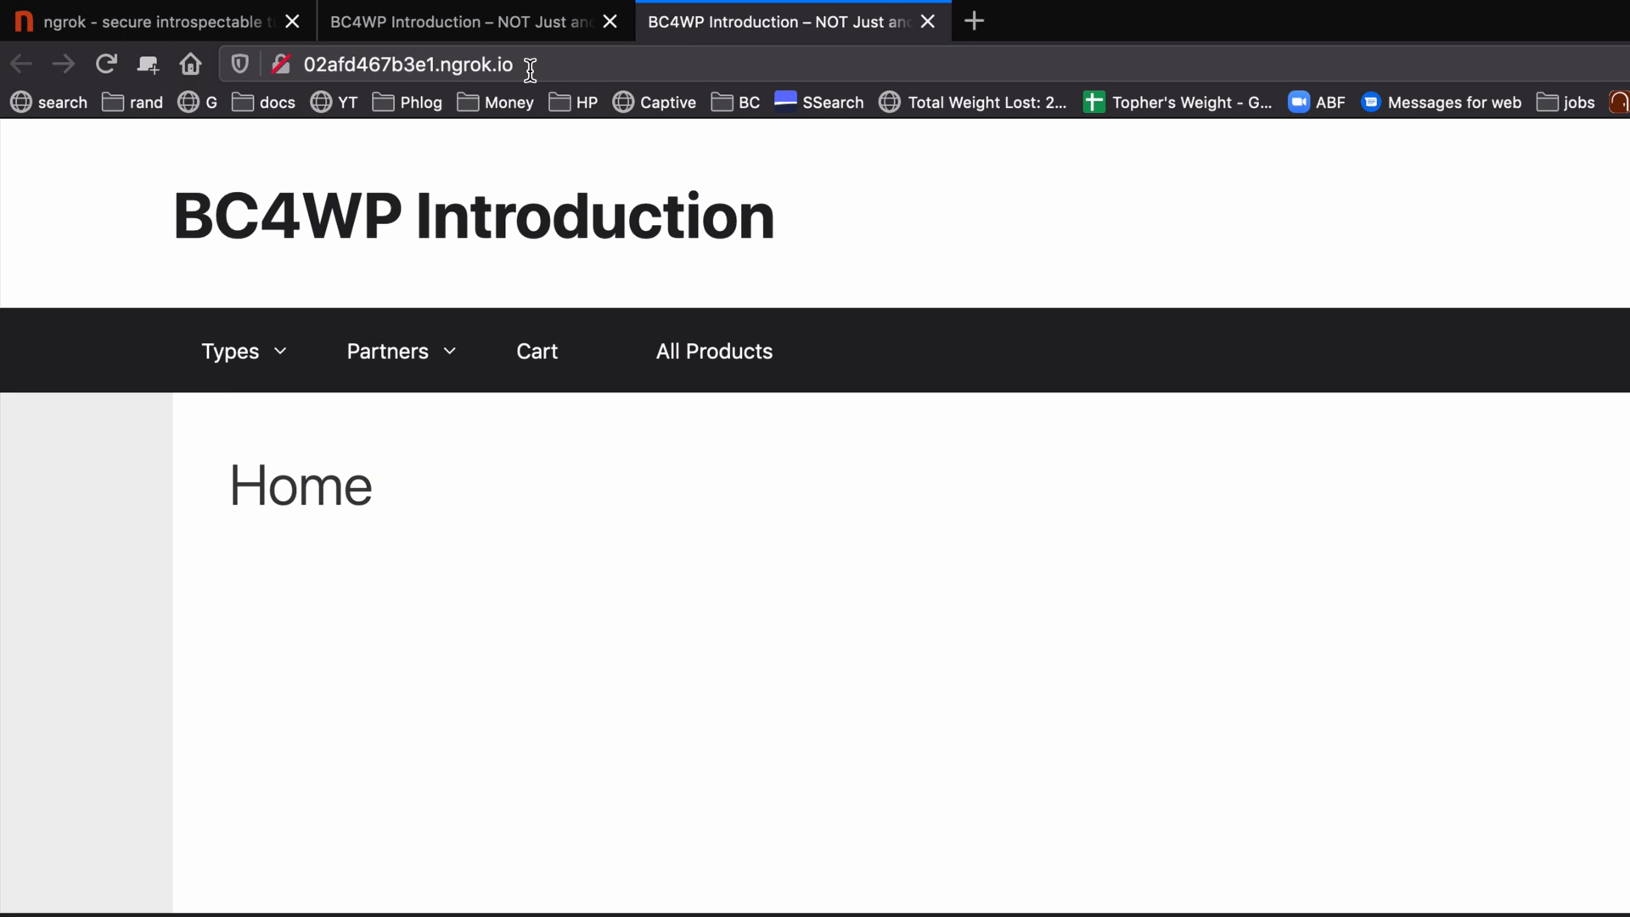
click(127, 21)
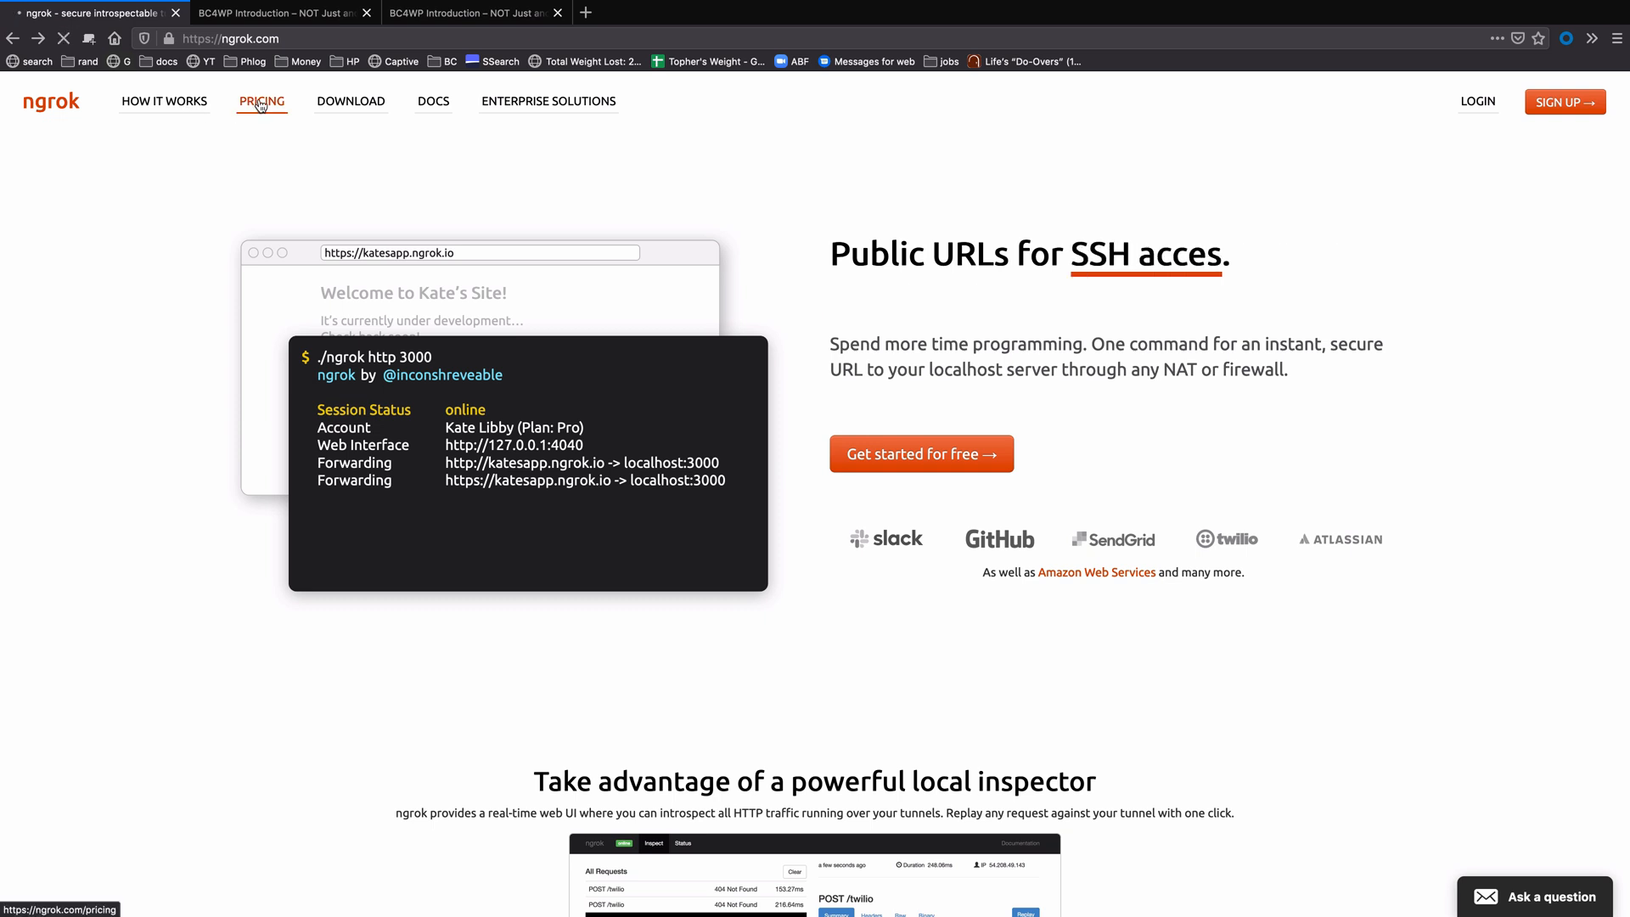
Step: Bring up ngrok's pricing page comparing Free, Basic, Pro and Business plans
click(261, 101)
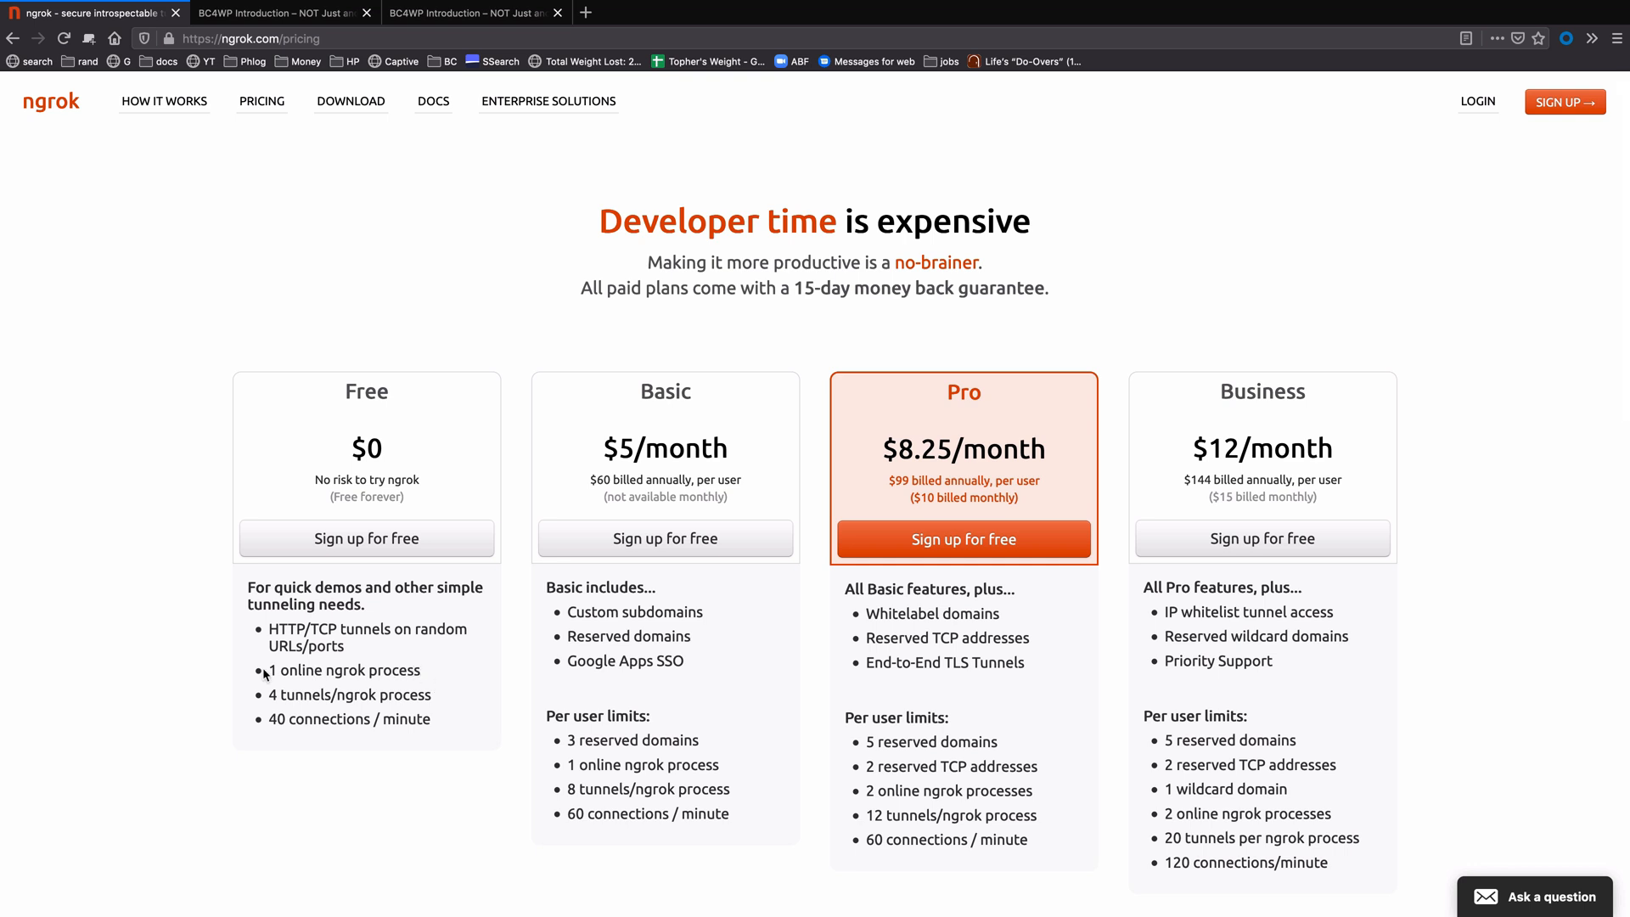
mouse_move(266, 720)
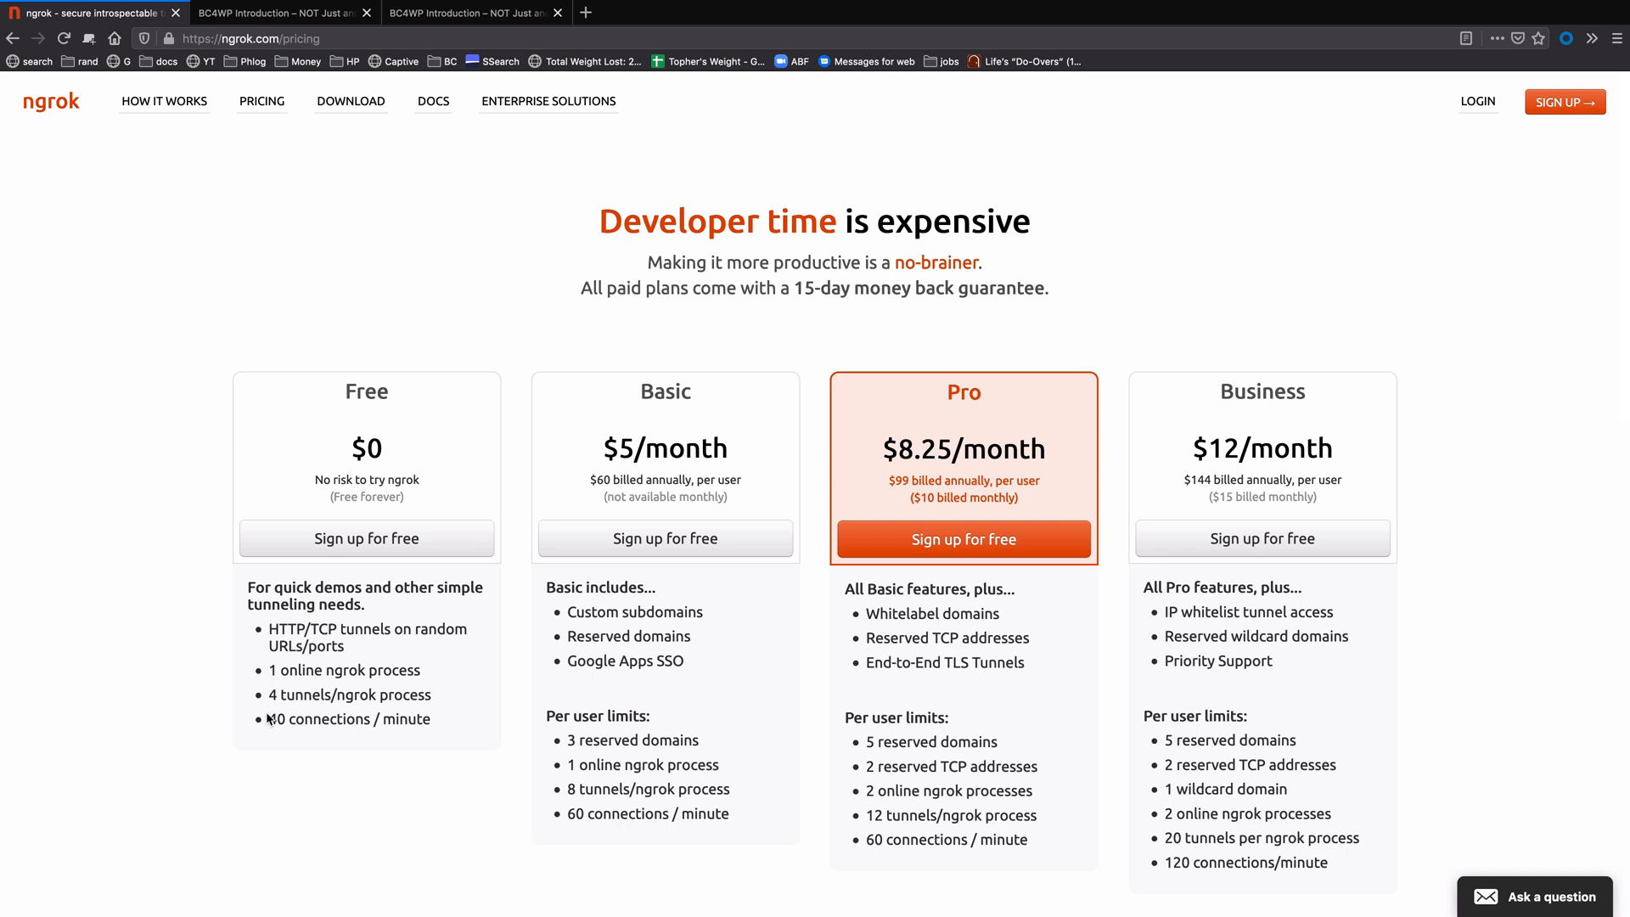
mouse_move(444, 723)
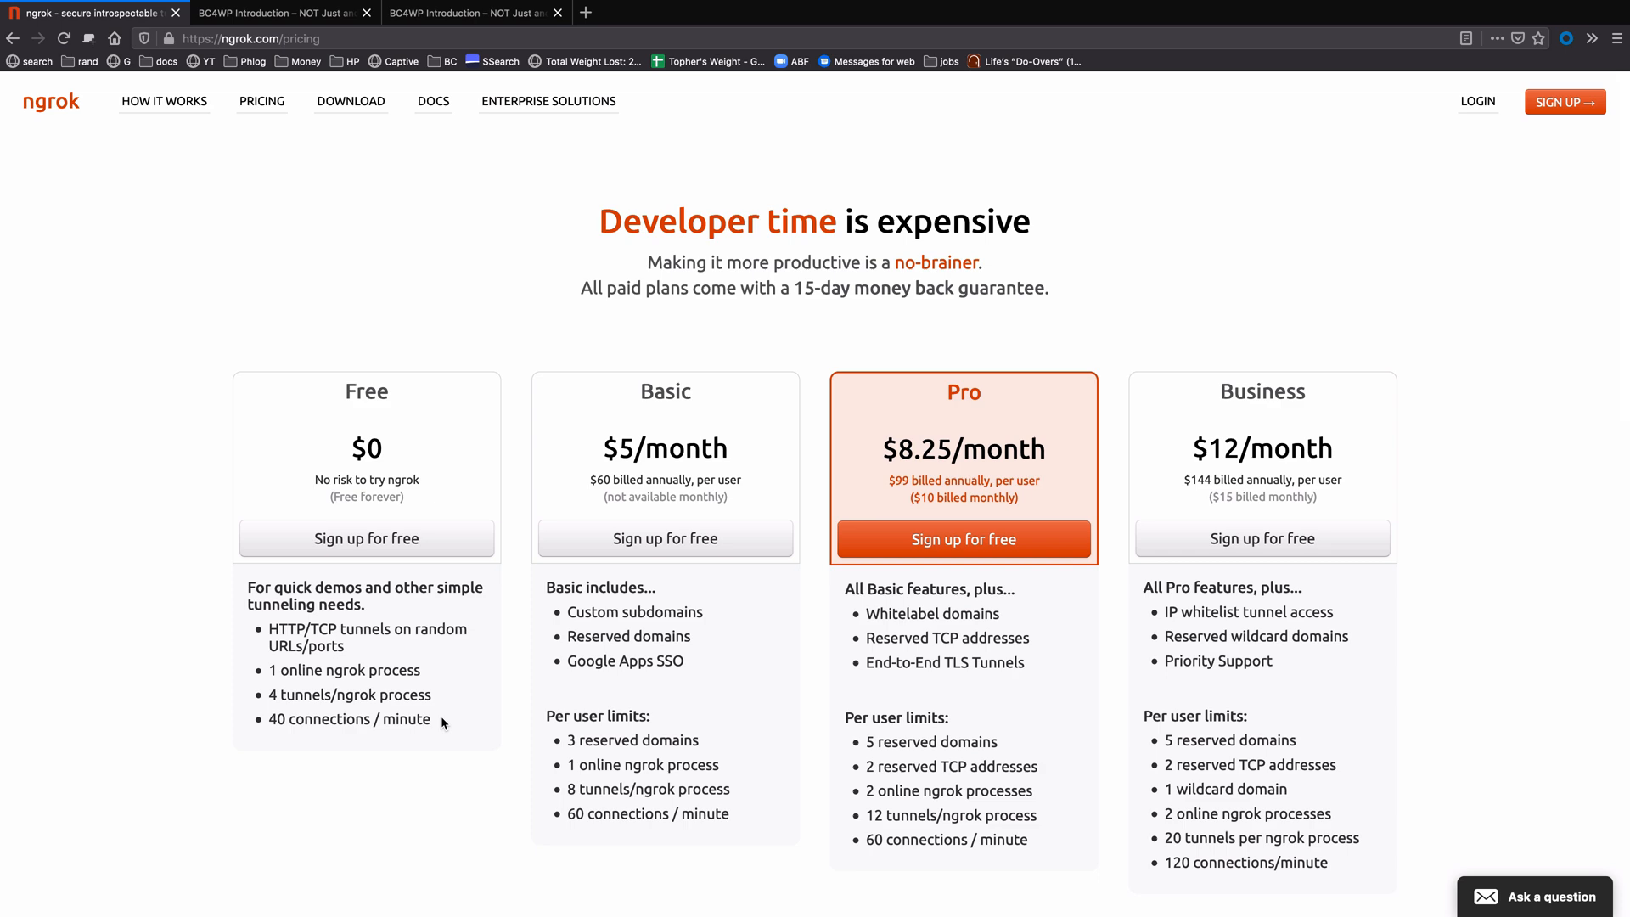
mouse_move(923, 743)
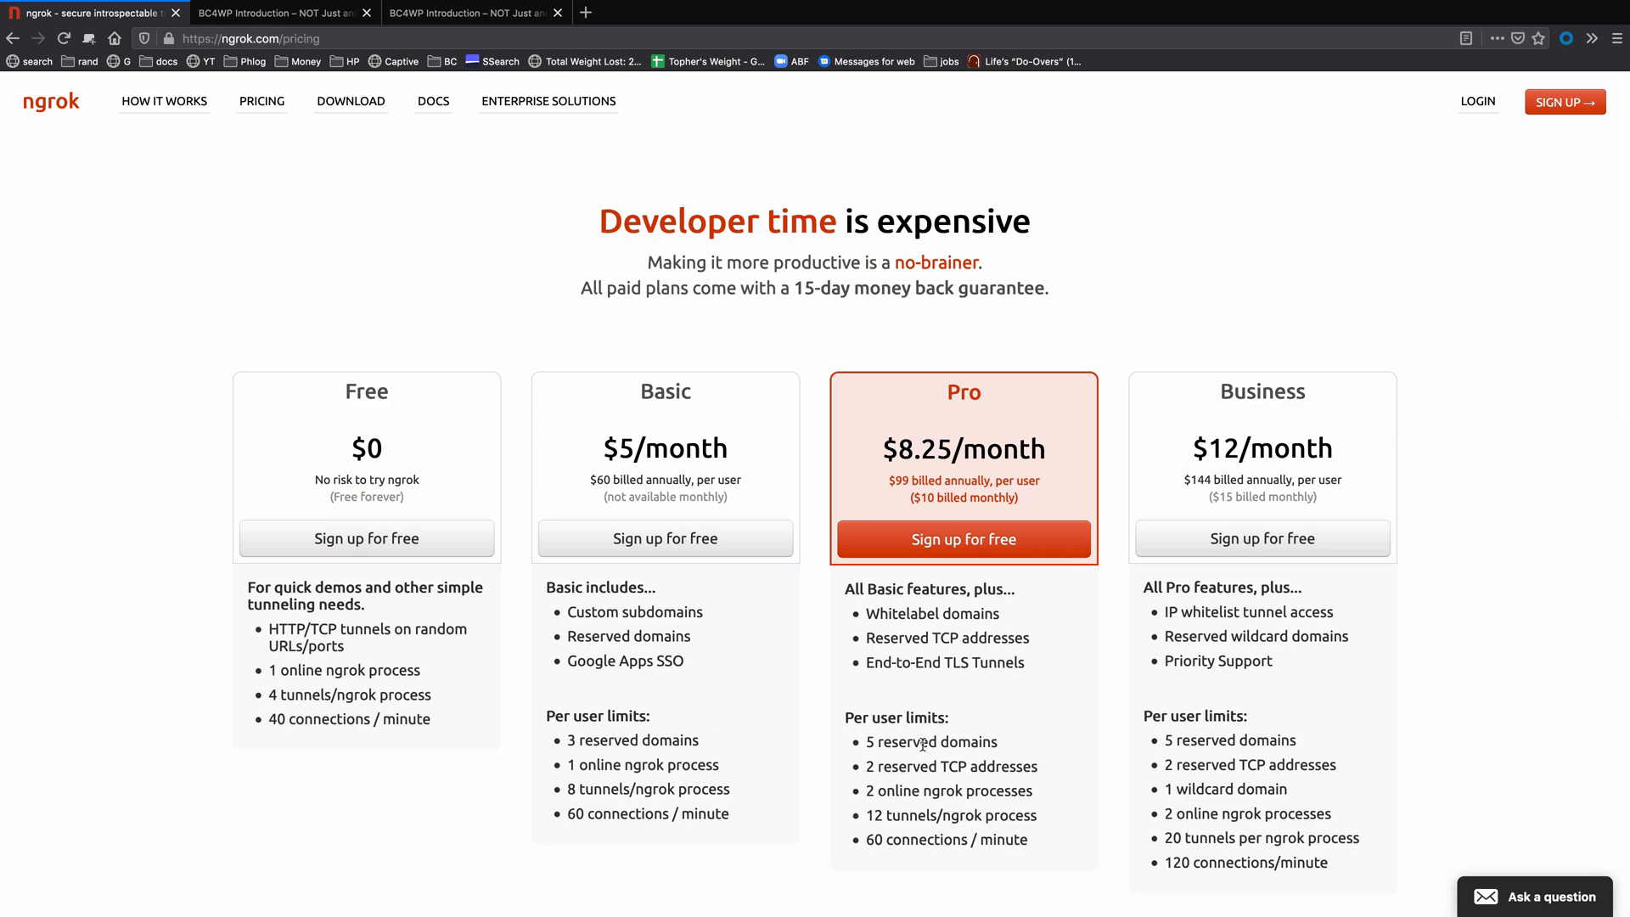
mouse_move(391, 665)
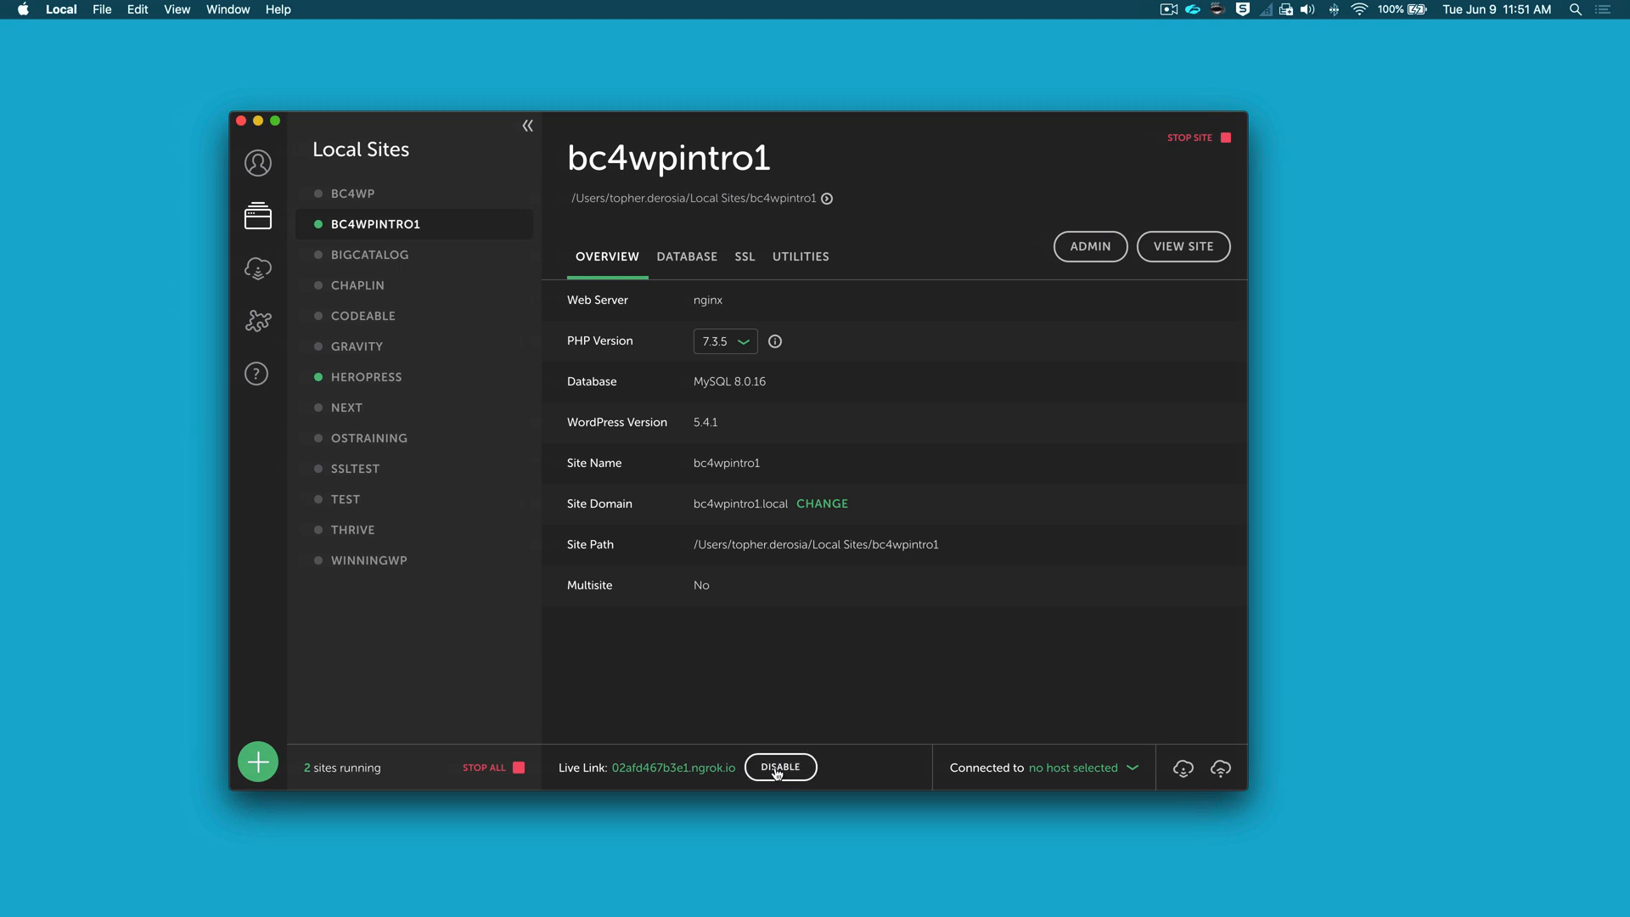
Step: Disable the Live Link so bc4wpintro1 is no longer publicly shared
click(779, 766)
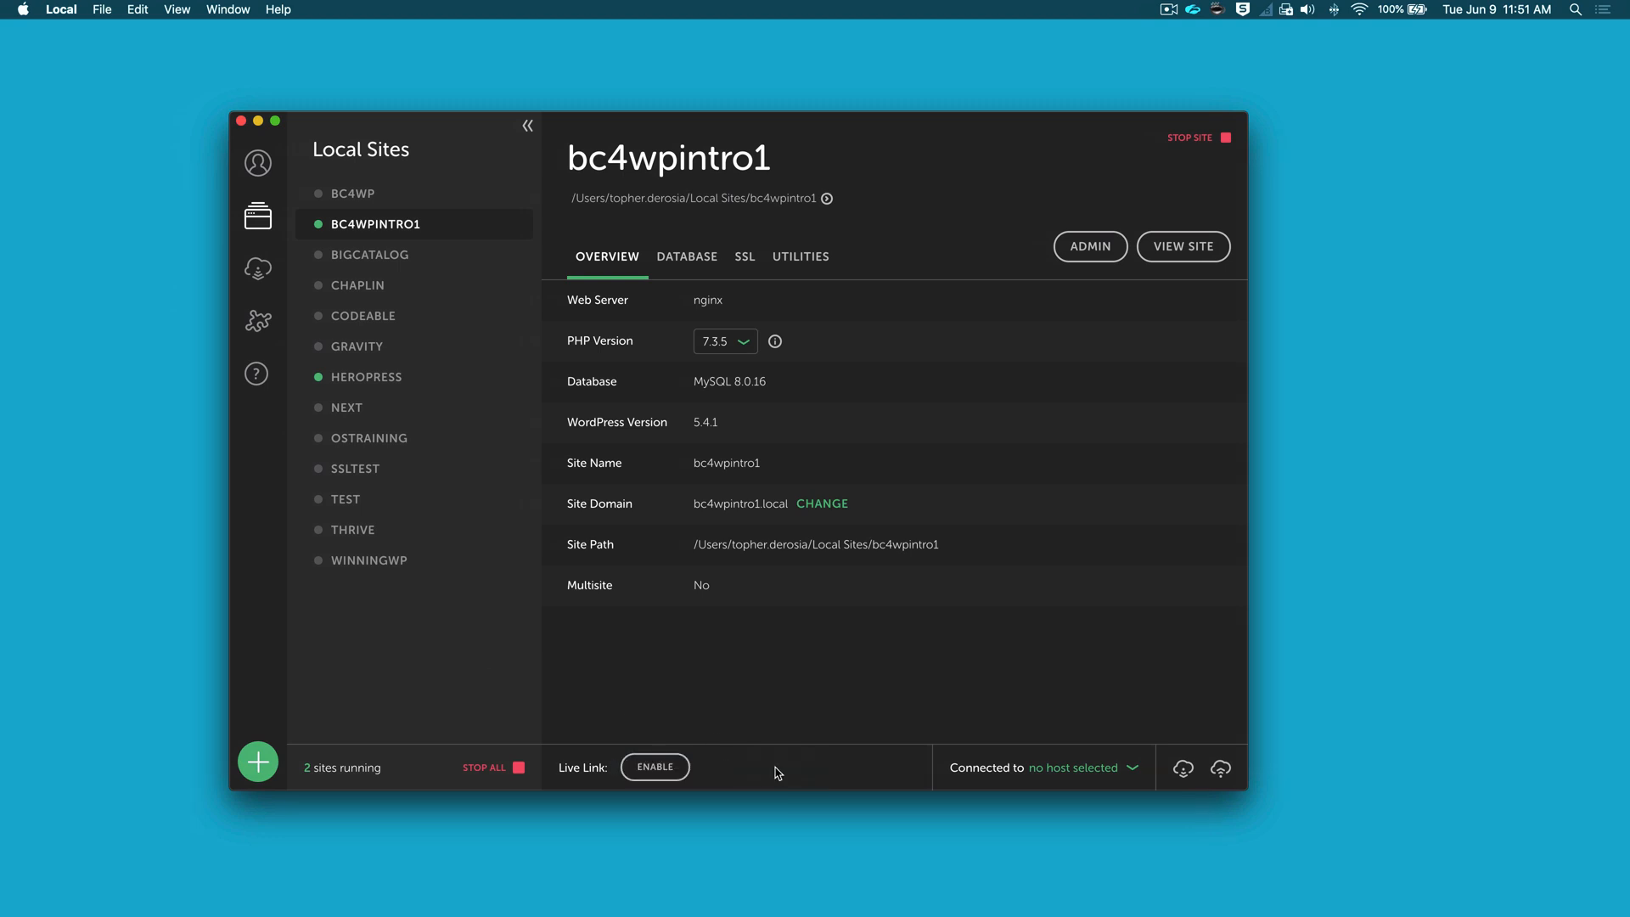